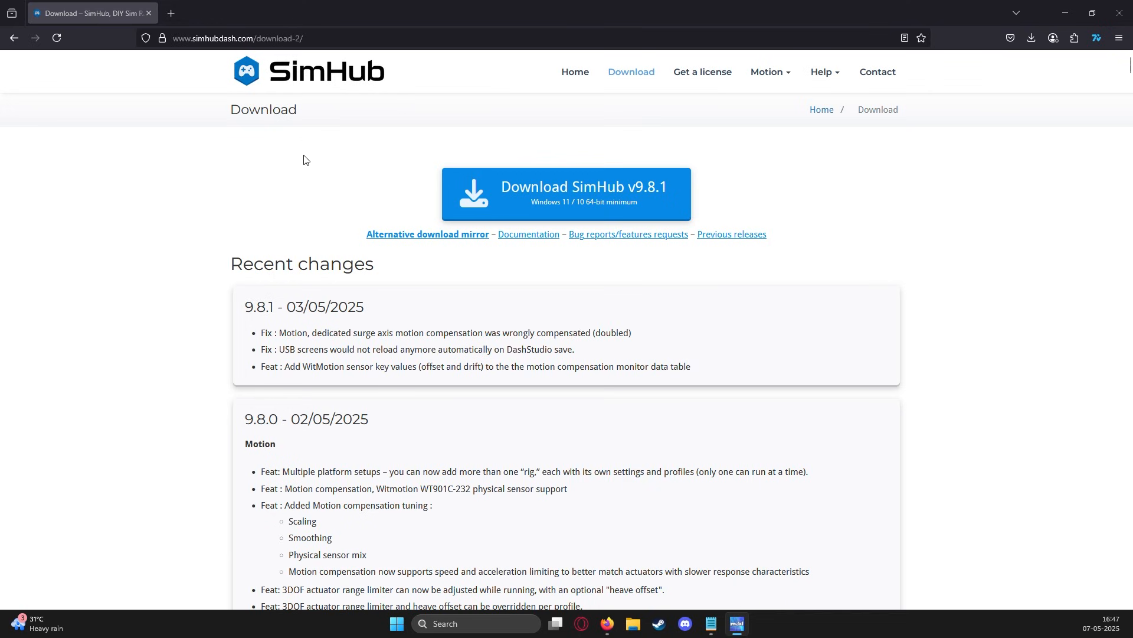
- Download SimHub v9.8.1 from simhubdash.com
click(238, 38)
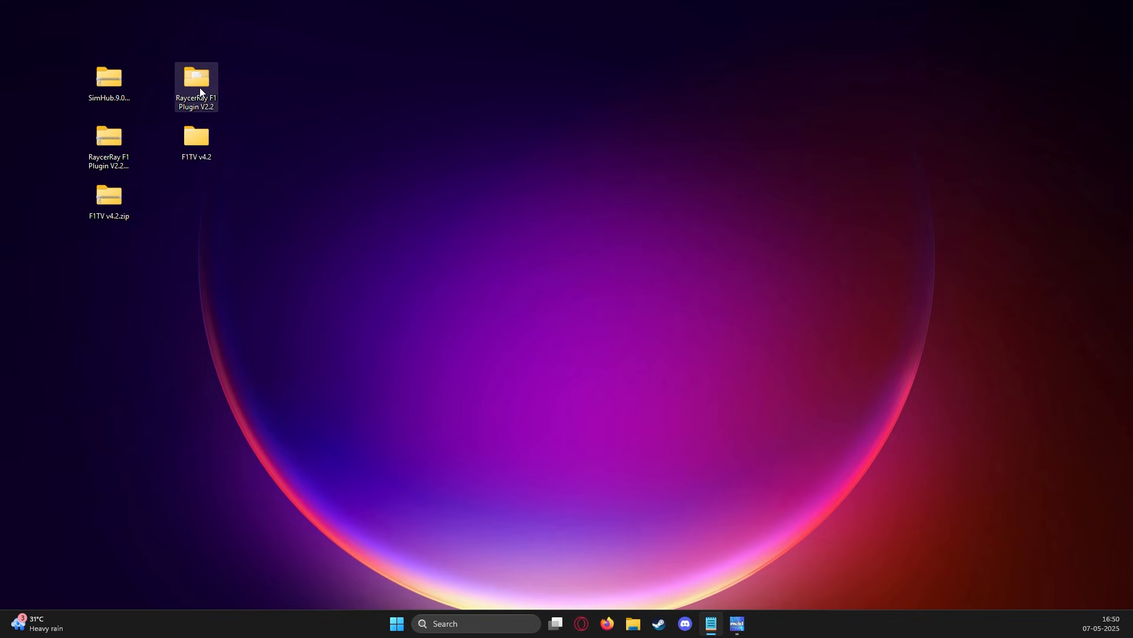
- Copy RaycerRay.PluginSdk.dll from the V2.2 plugin folder into C:\Program Files (x86)\SimHub
double_click(195, 78)
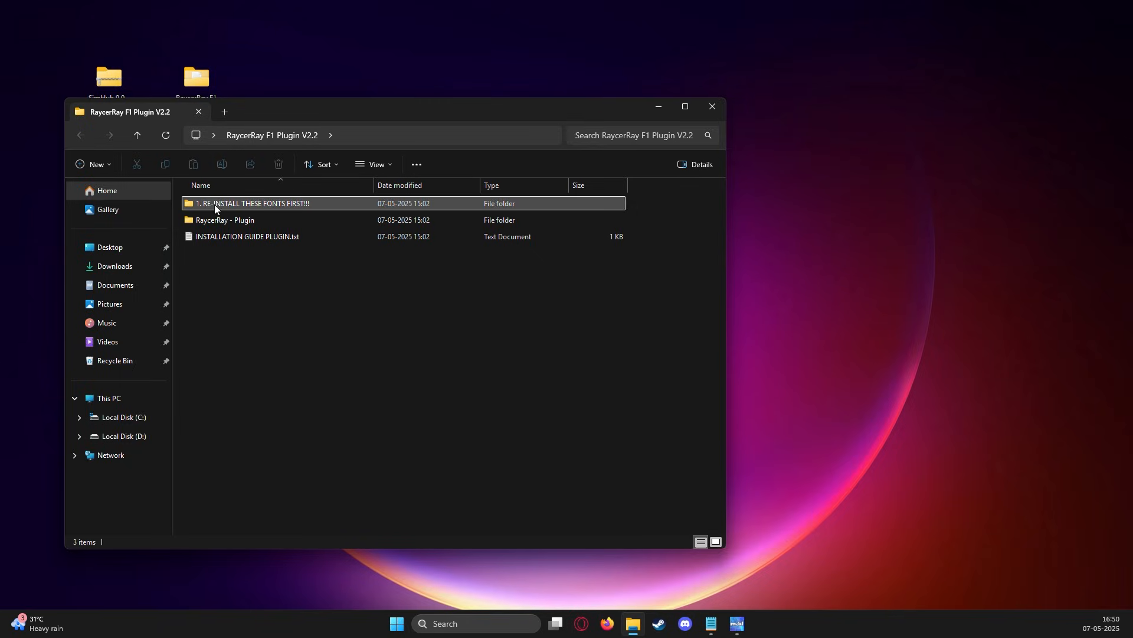
double_click(225, 219)
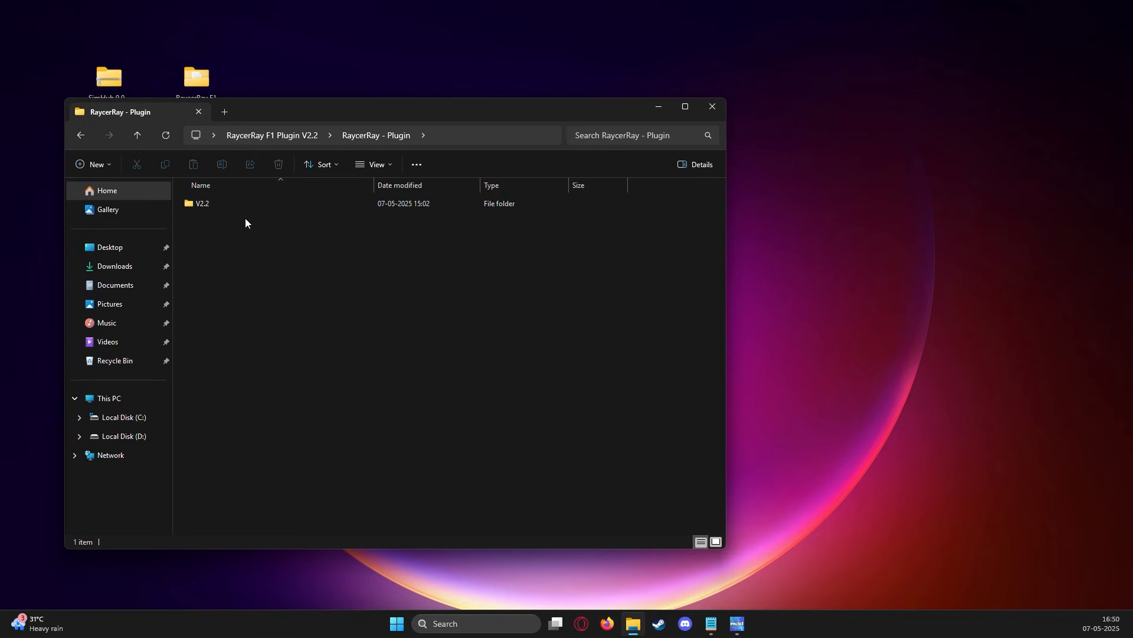
right_click(232, 203)
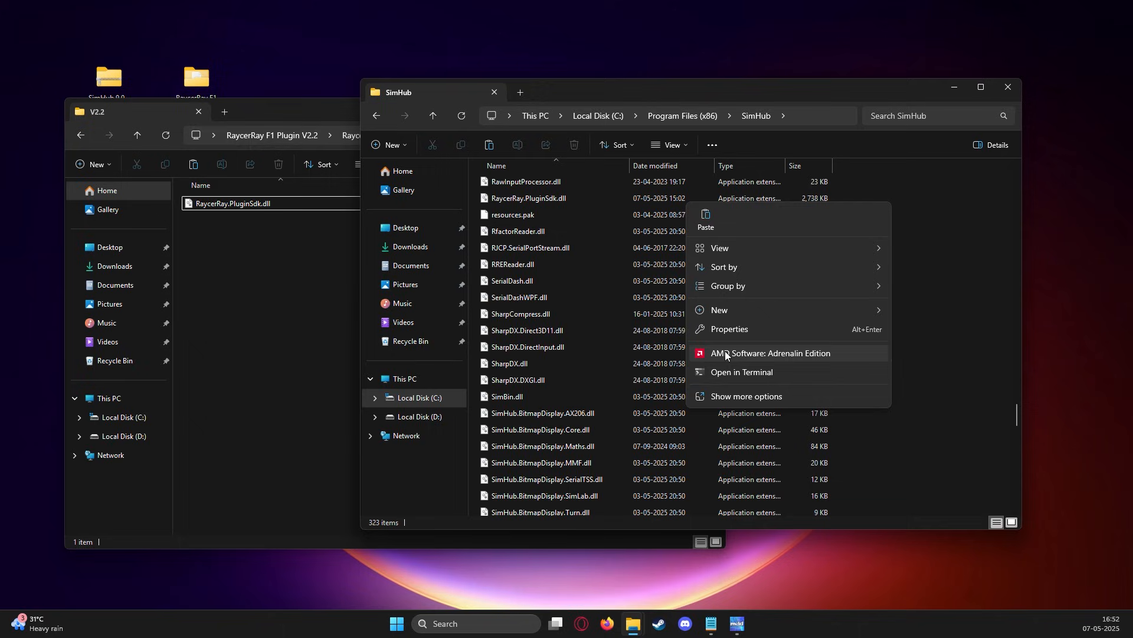
click(730, 329)
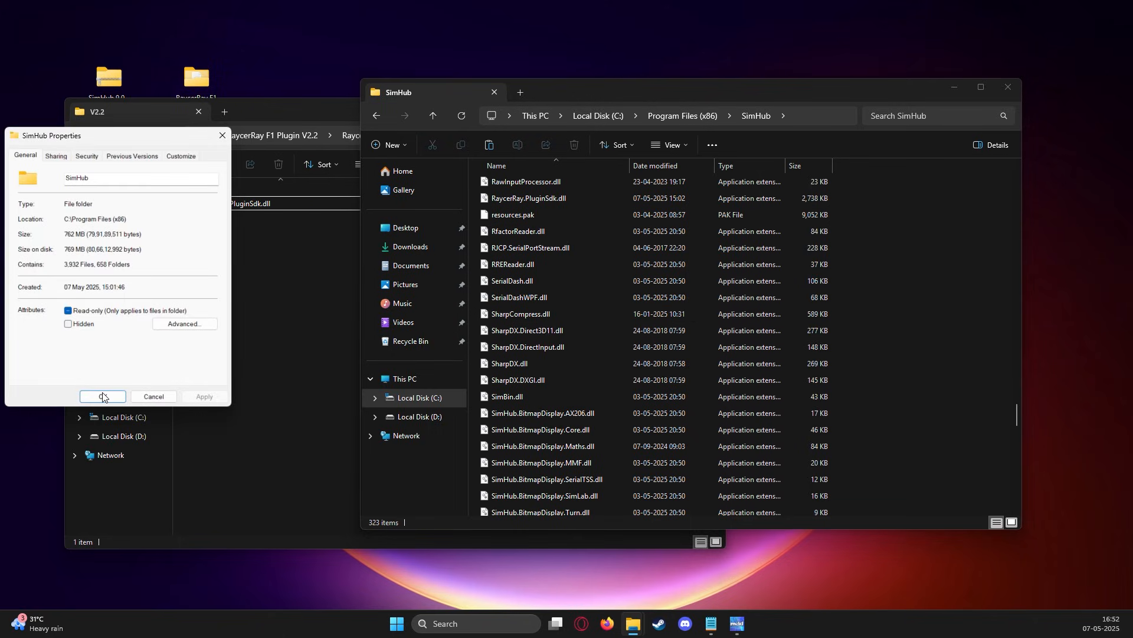
click(102, 396)
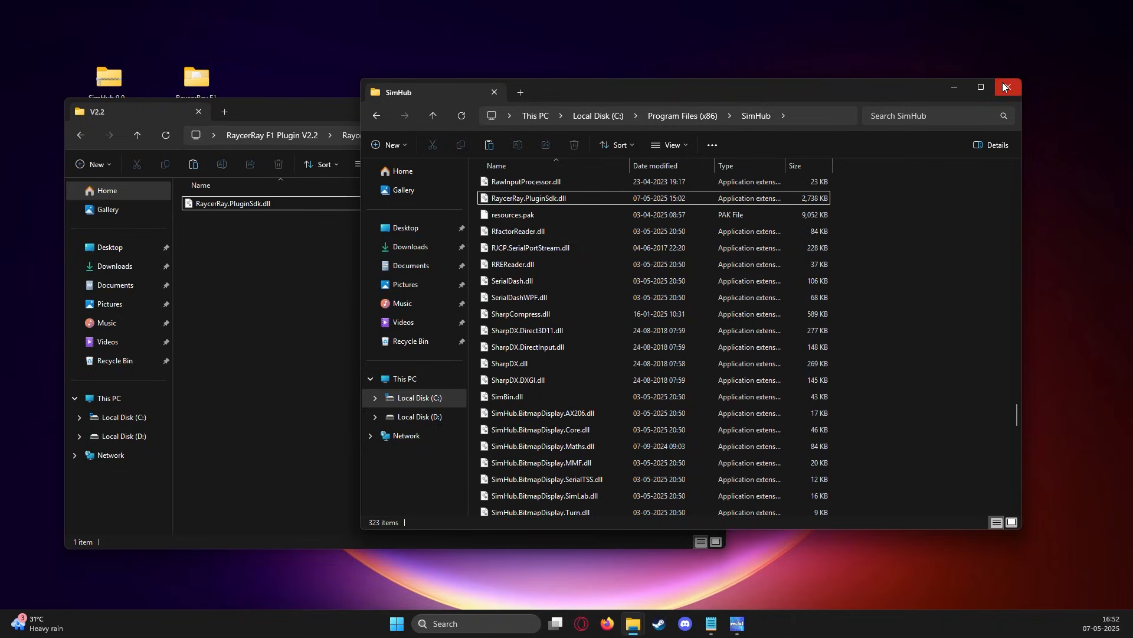
mouse_move(1006, 86)
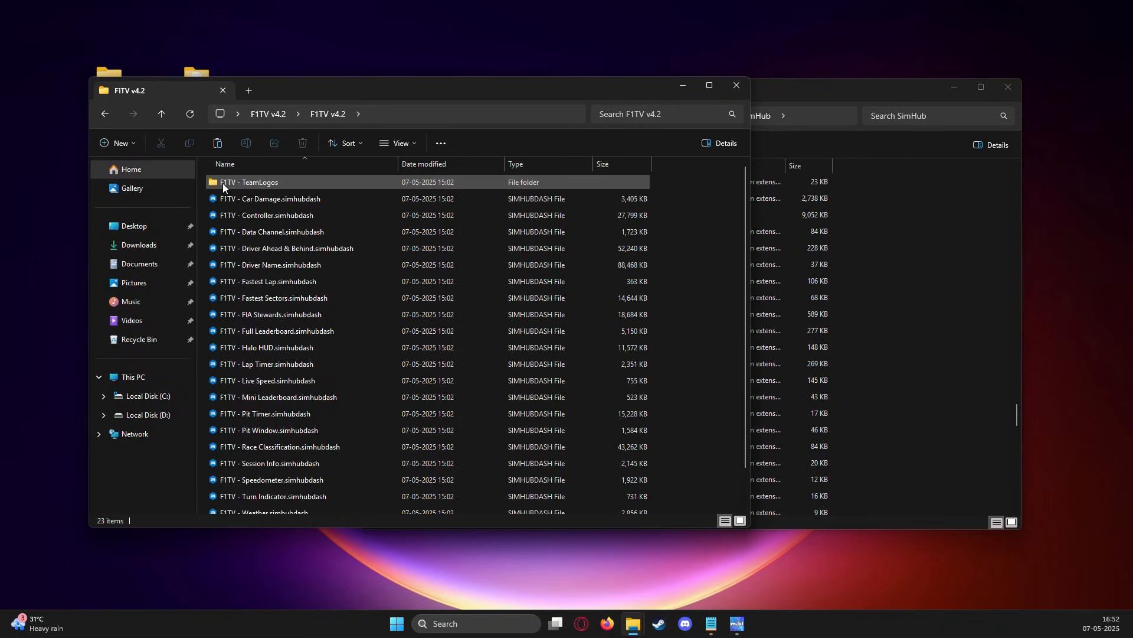
- Copy User.PluginF1TV.dll into SimHub and import the F1TV - Driver Name dashboard
scroll(down, 3)
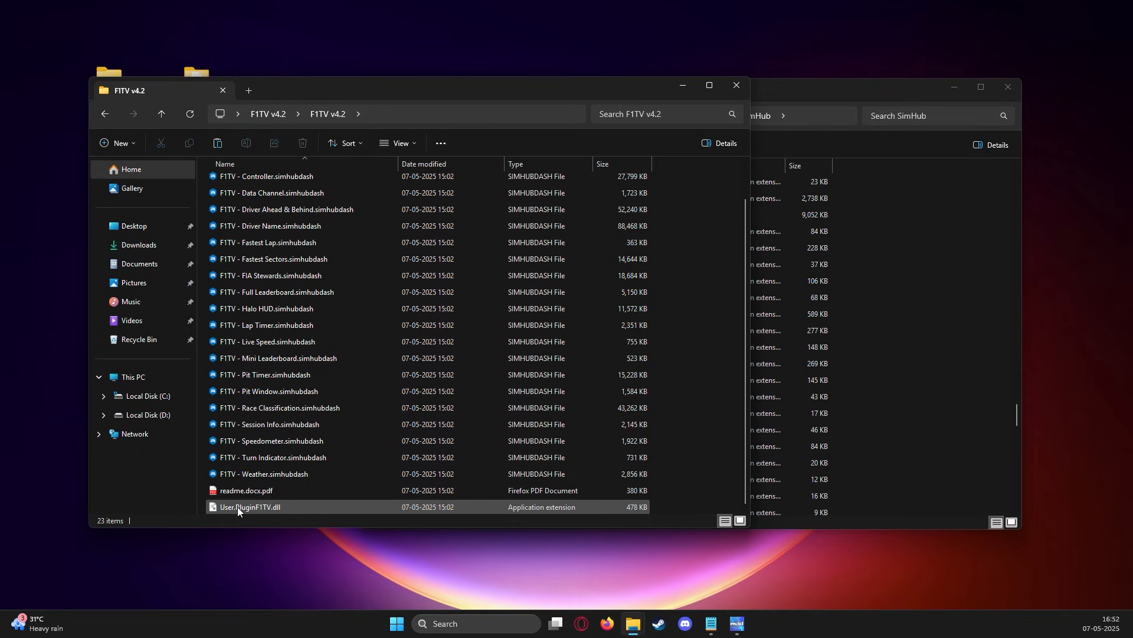
right_click(251, 506)
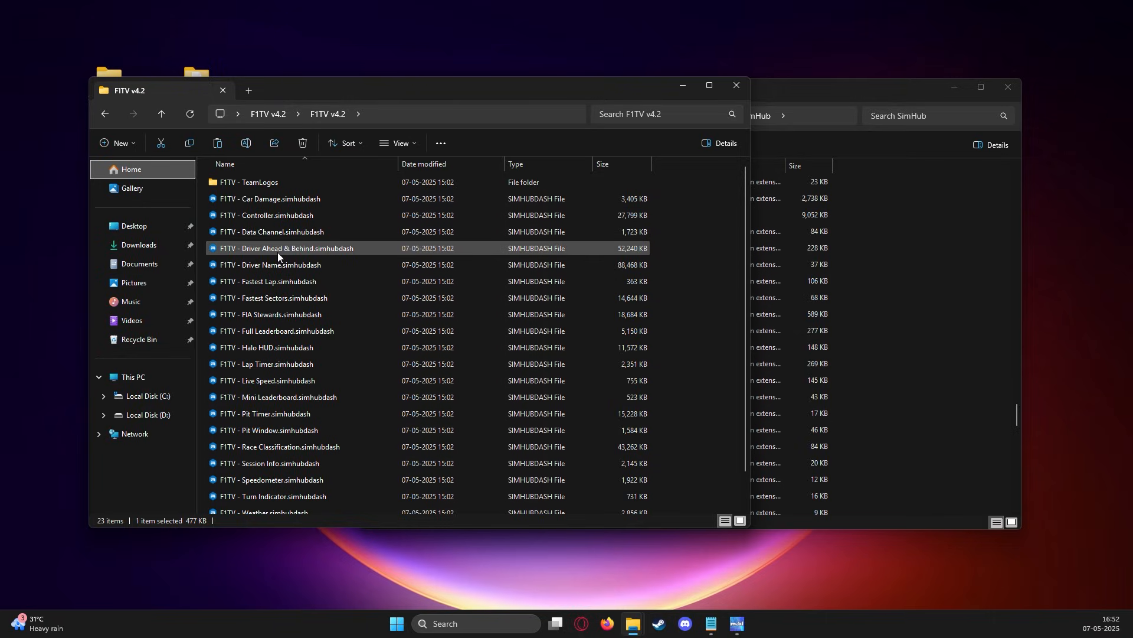
click(270, 264)
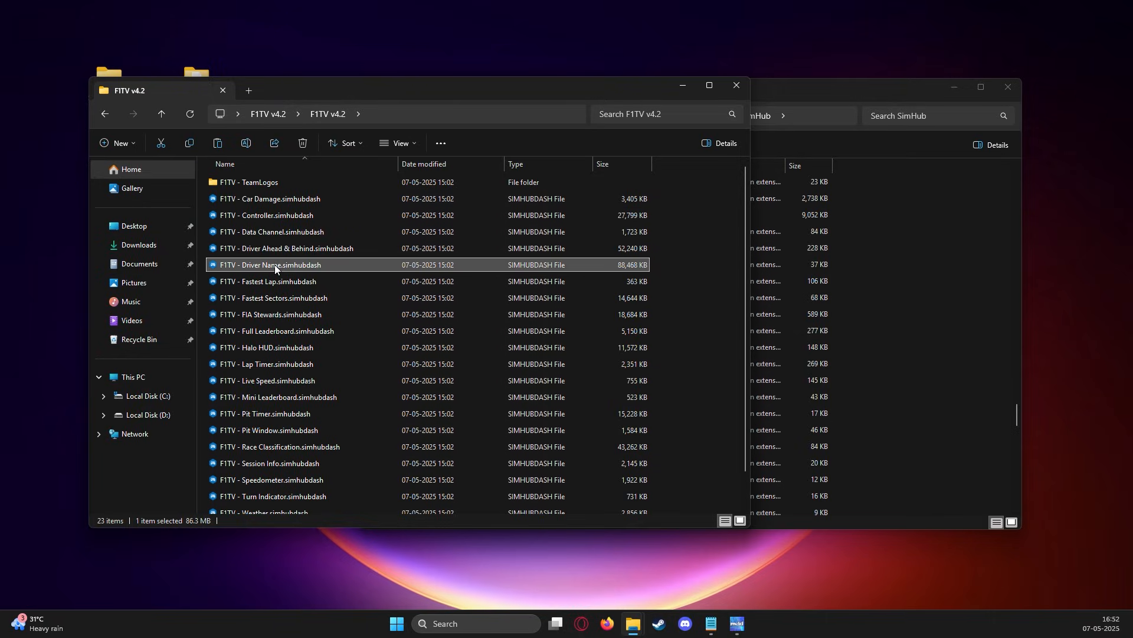
double_click(270, 264)
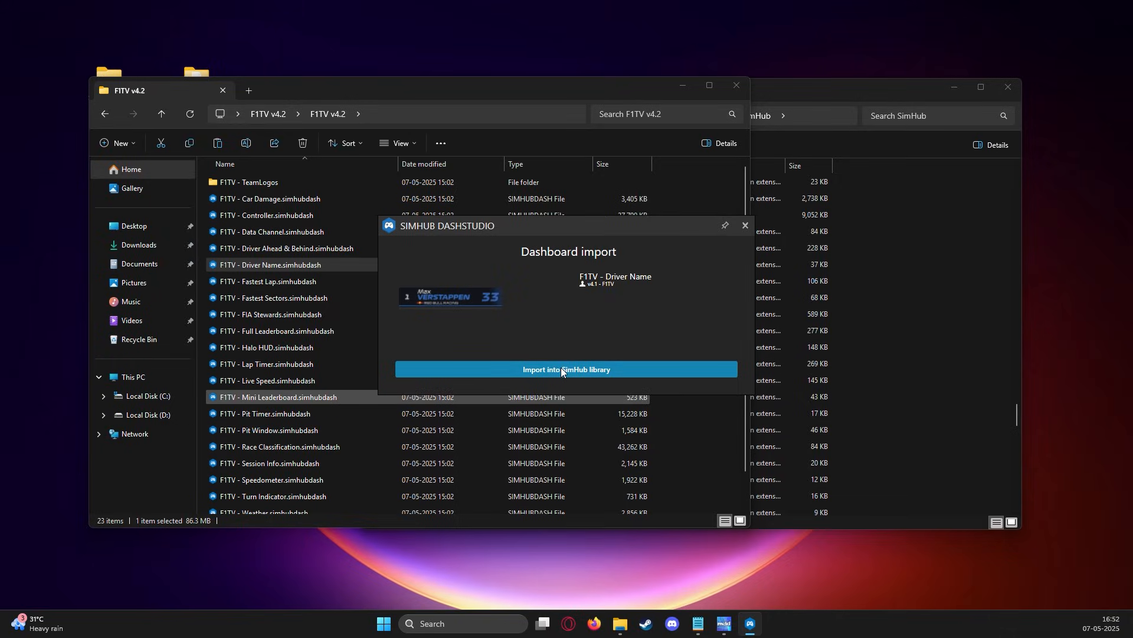
click(566, 369)
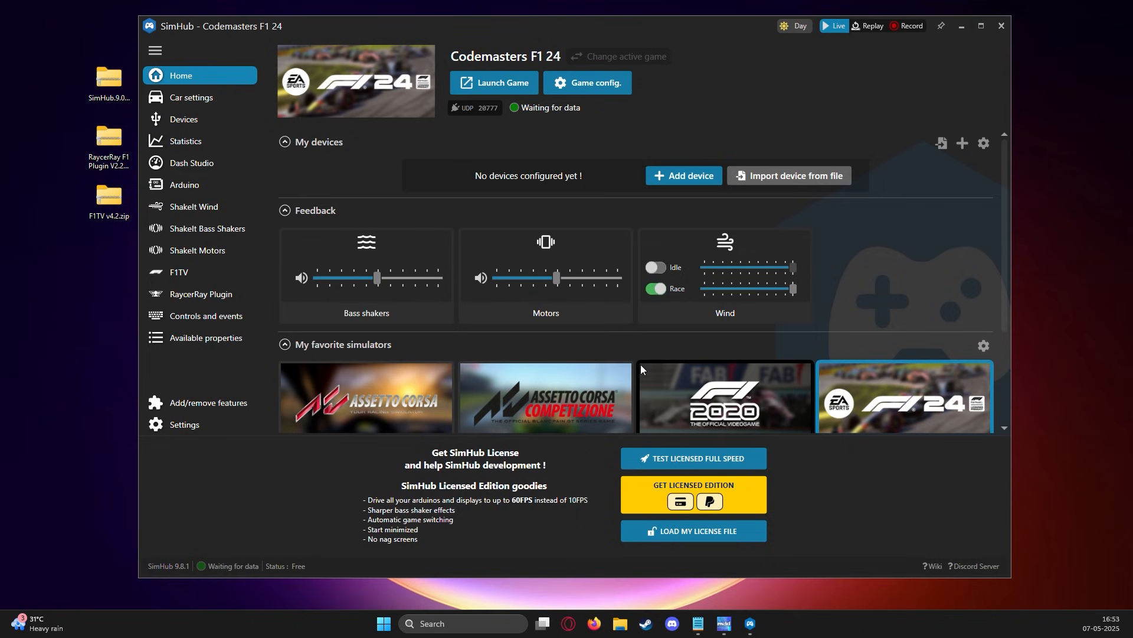
- Scroll the Add/remove features list to confirm F1TV is toggled on
click(207, 403)
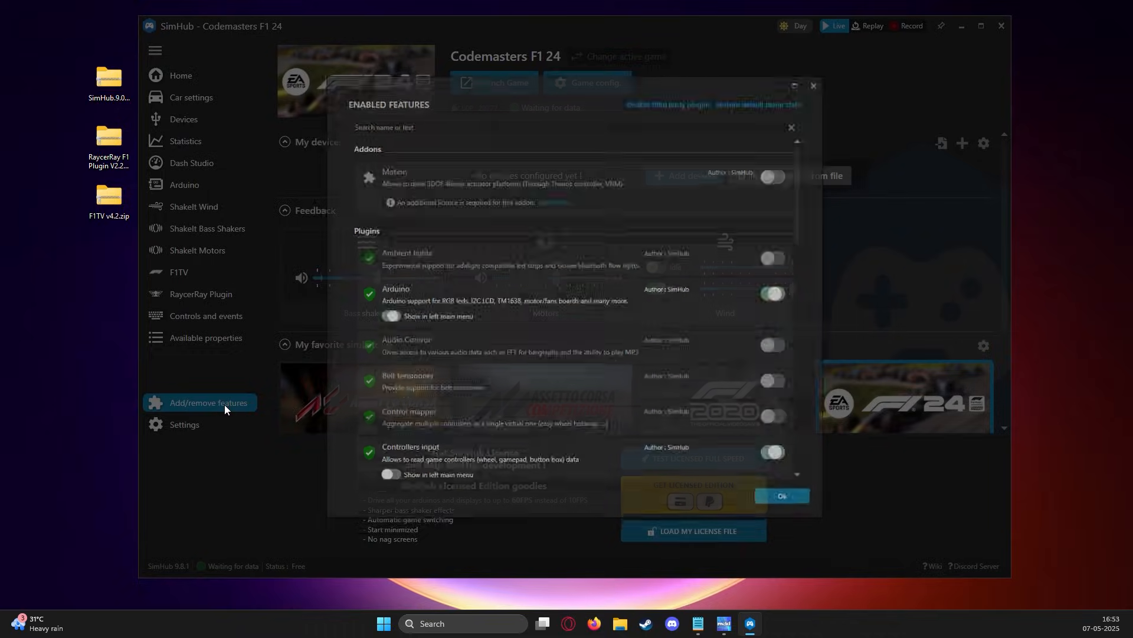
scroll(down, 3)
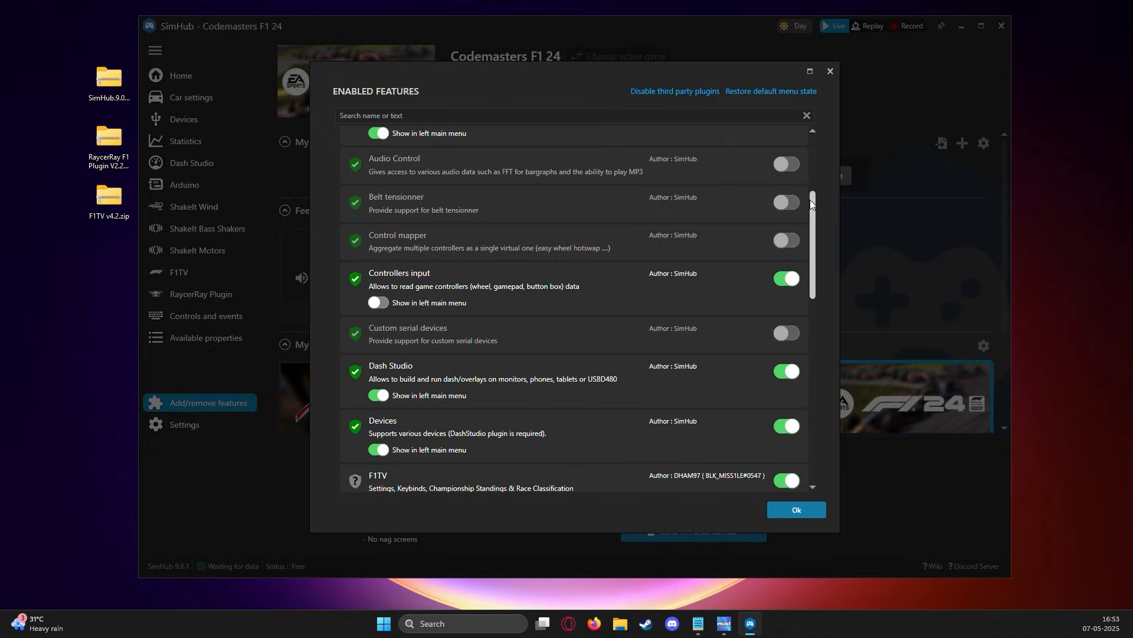
scroll(down, 3)
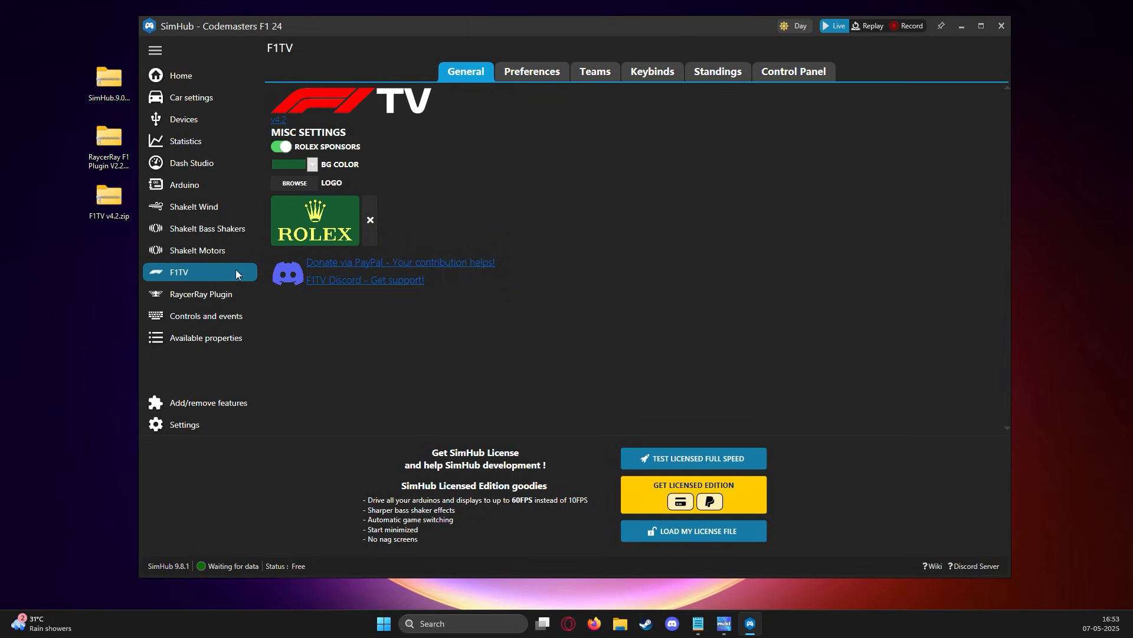
mouse_move(293, 183)
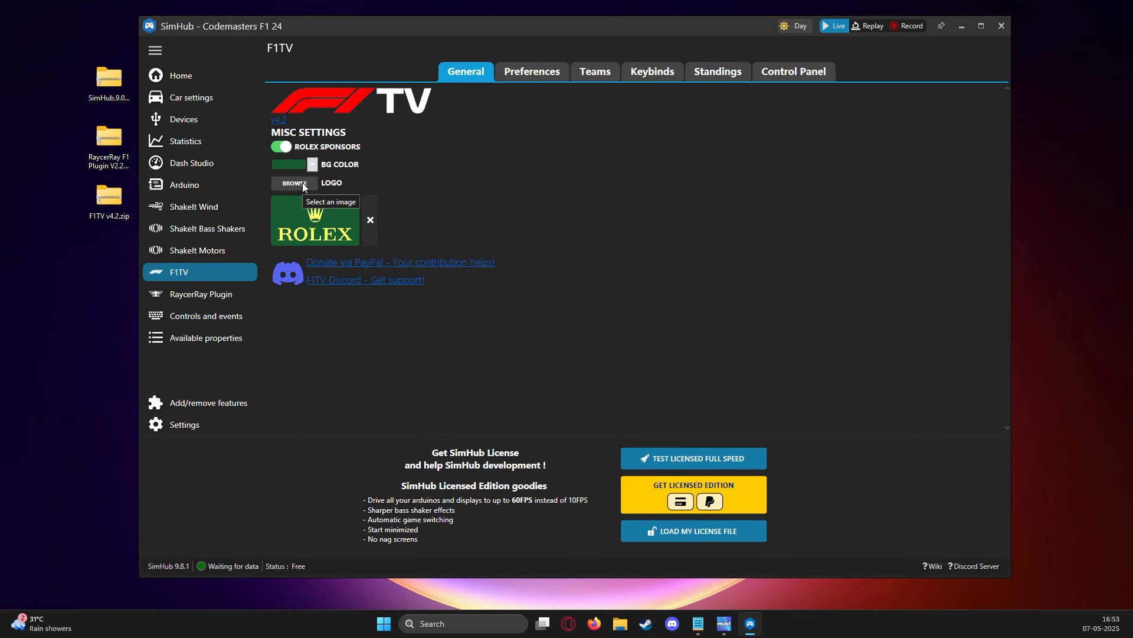
click(293, 182)
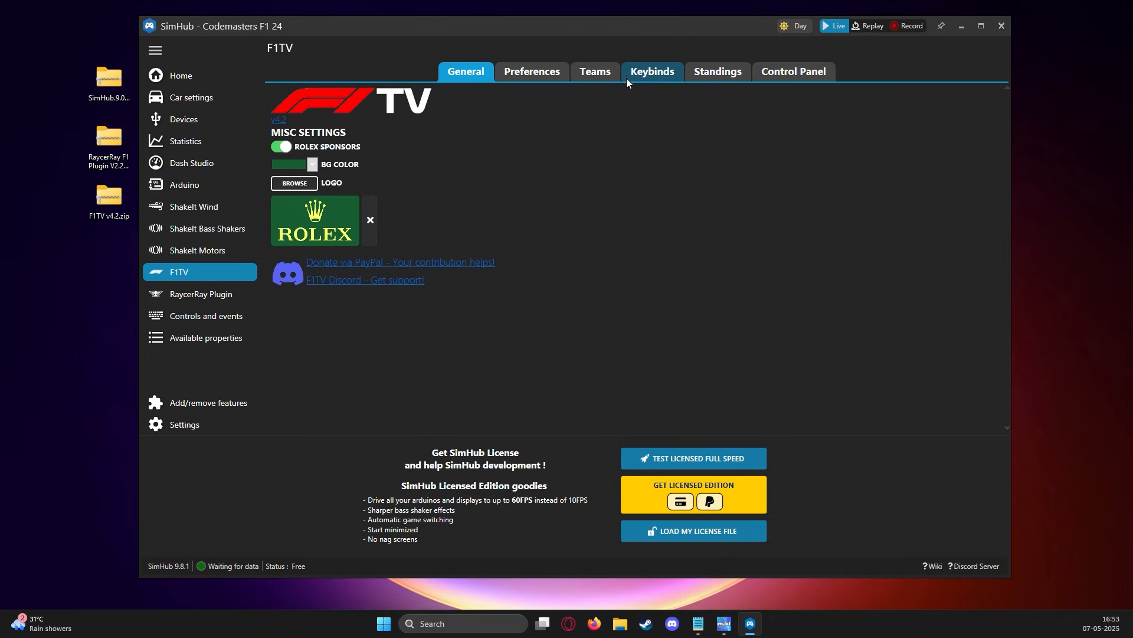
- Point the Teams tab's logo directory to the F1TV - TeamLogos folder
click(594, 71)
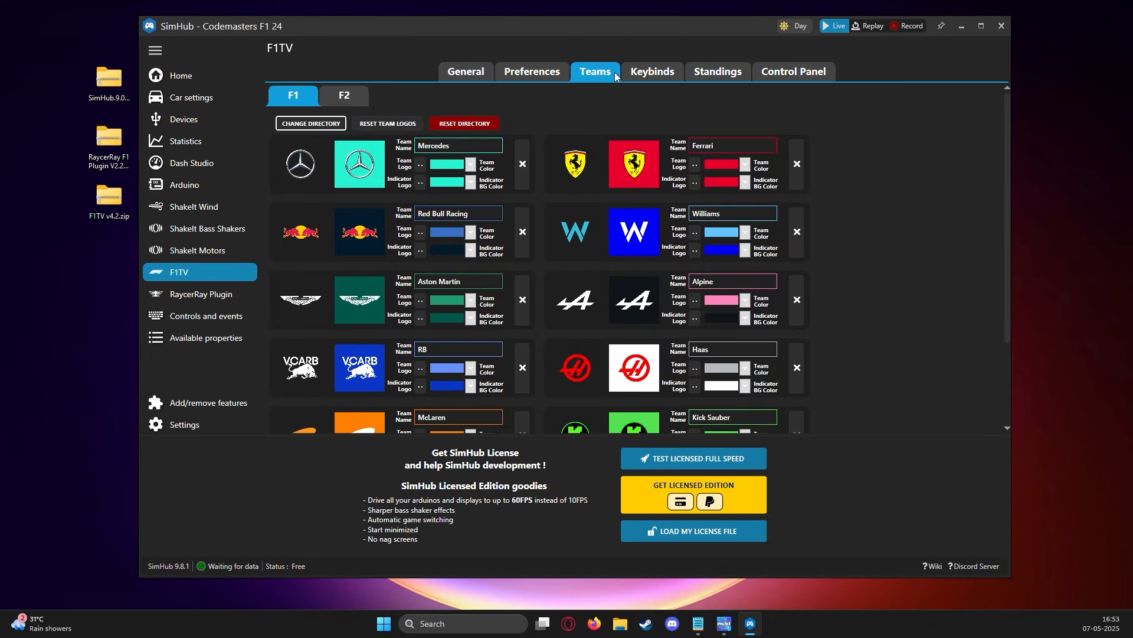
click(310, 123)
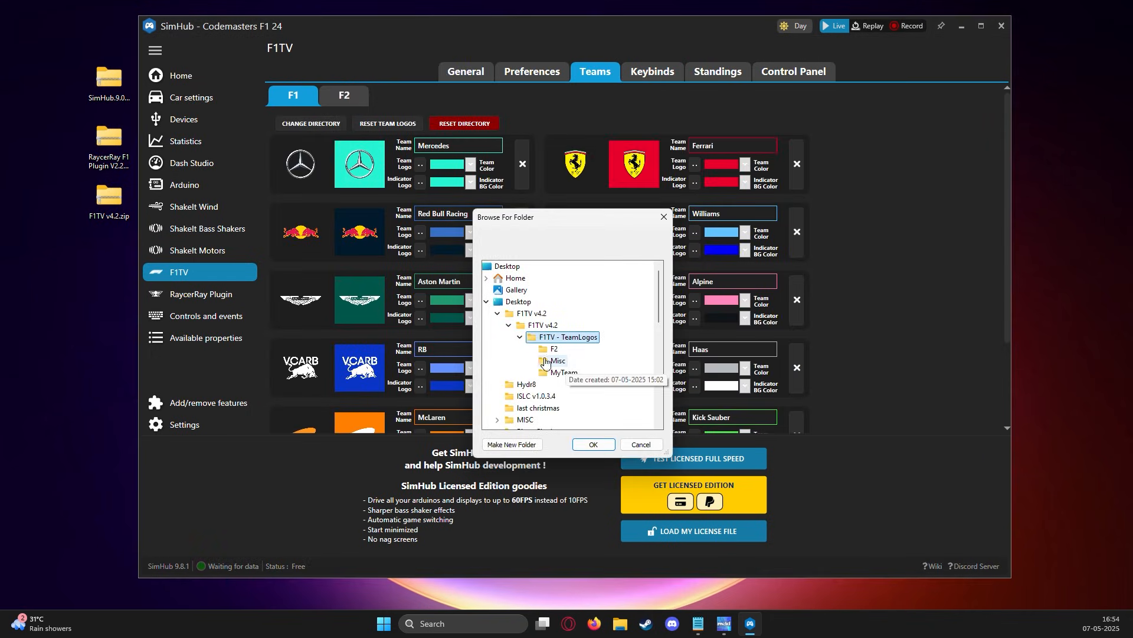
click(568, 337)
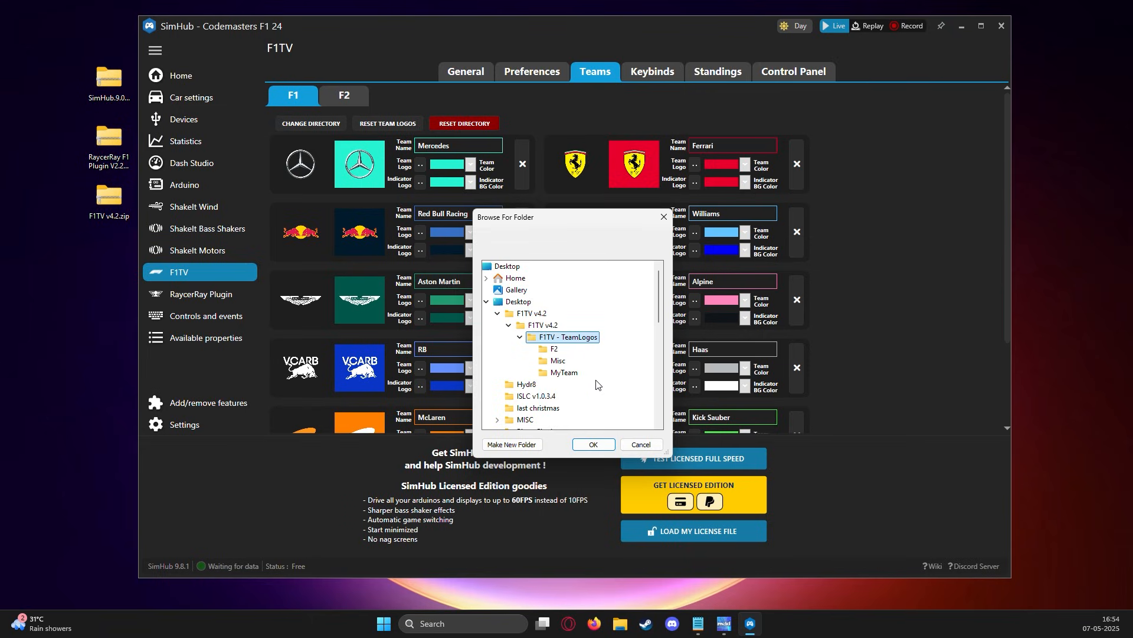
click(592, 444)
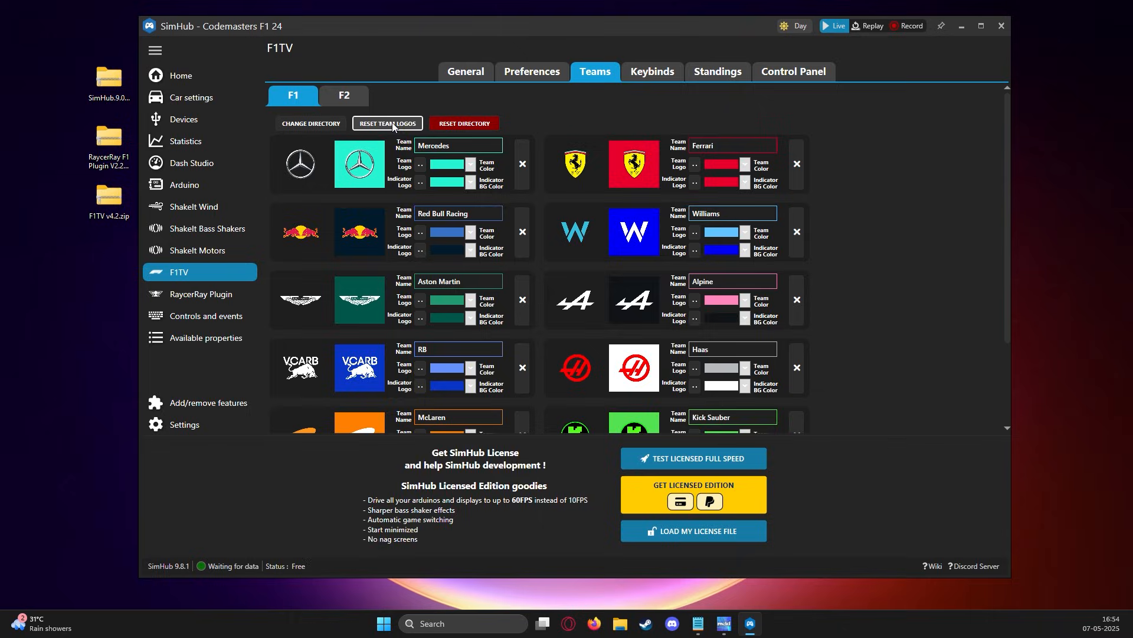
- Add the F1TV - Driver Ahead & Behind overlay from Dash Studio's overlays list
click(192, 163)
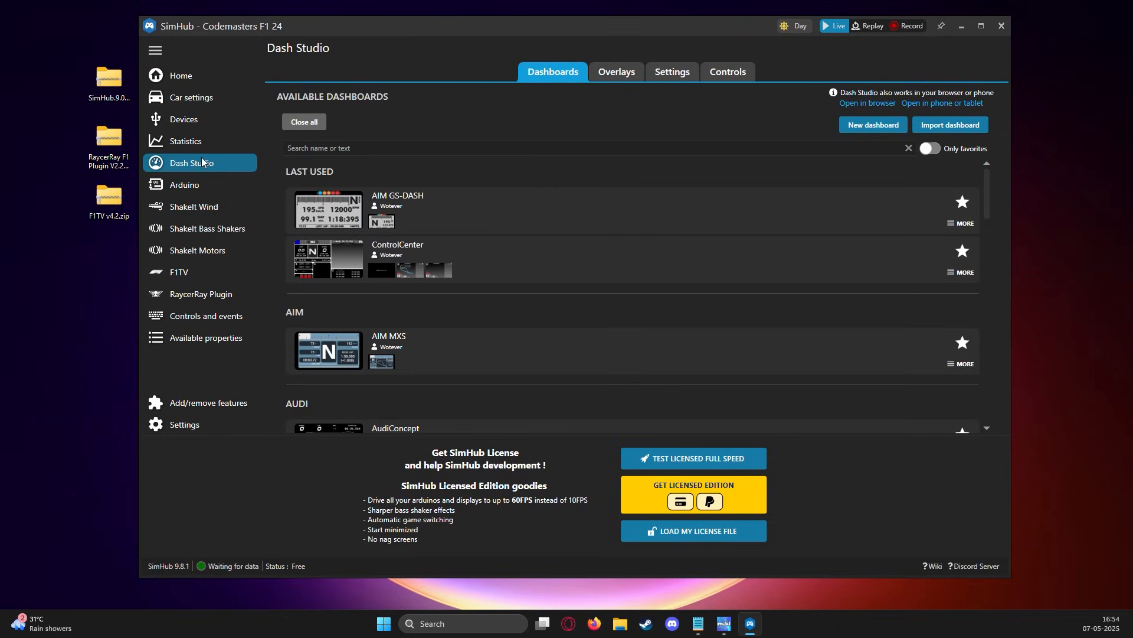
click(615, 71)
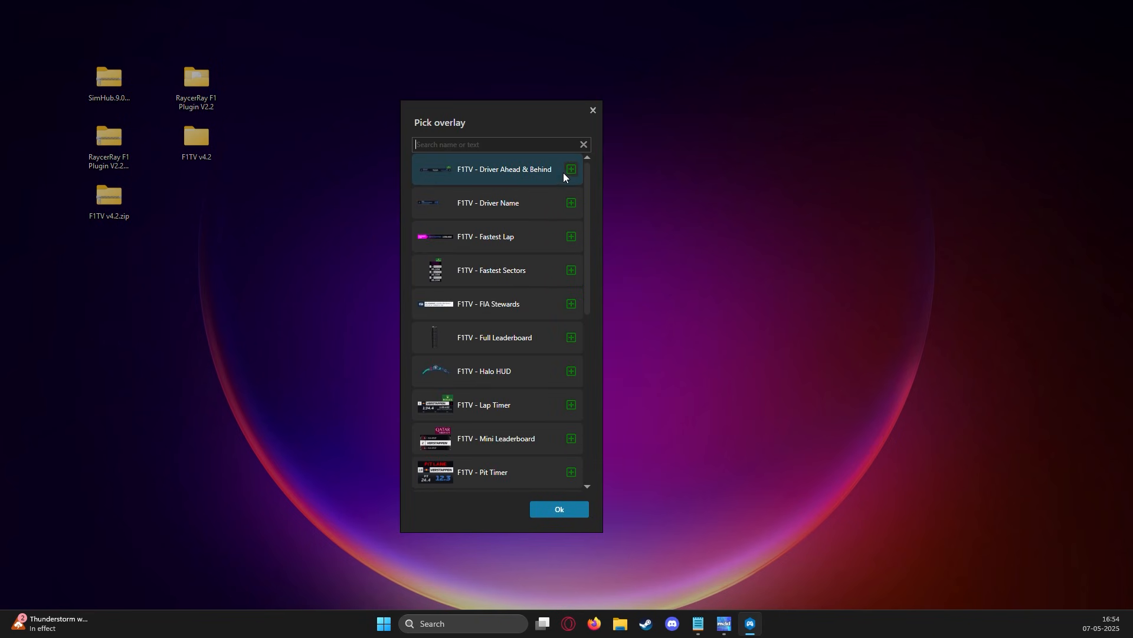
click(558, 509)
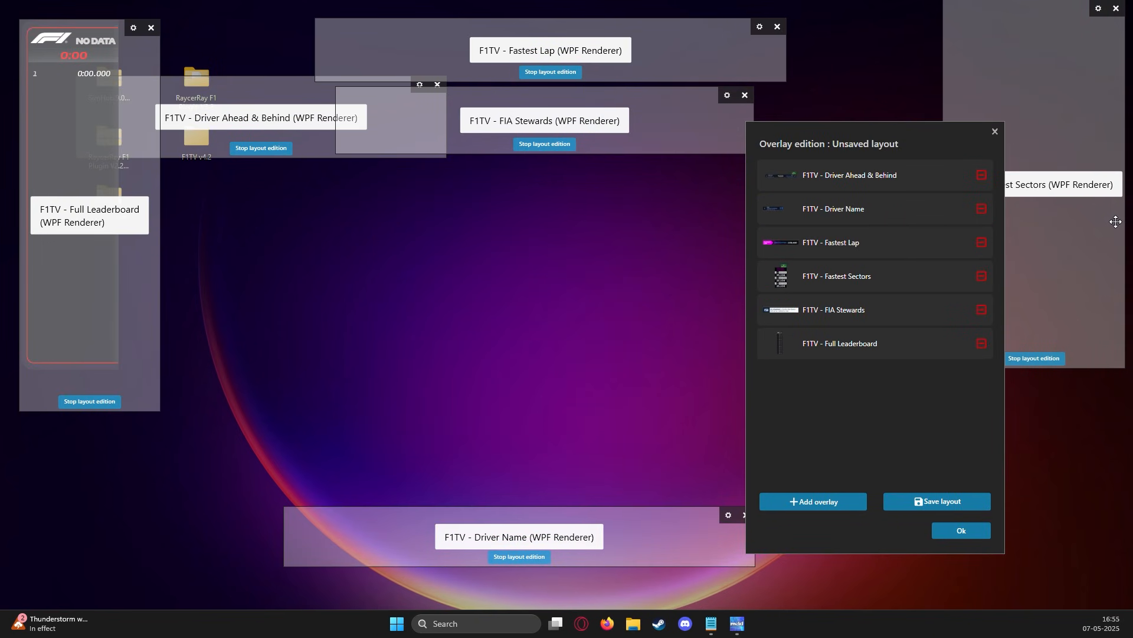